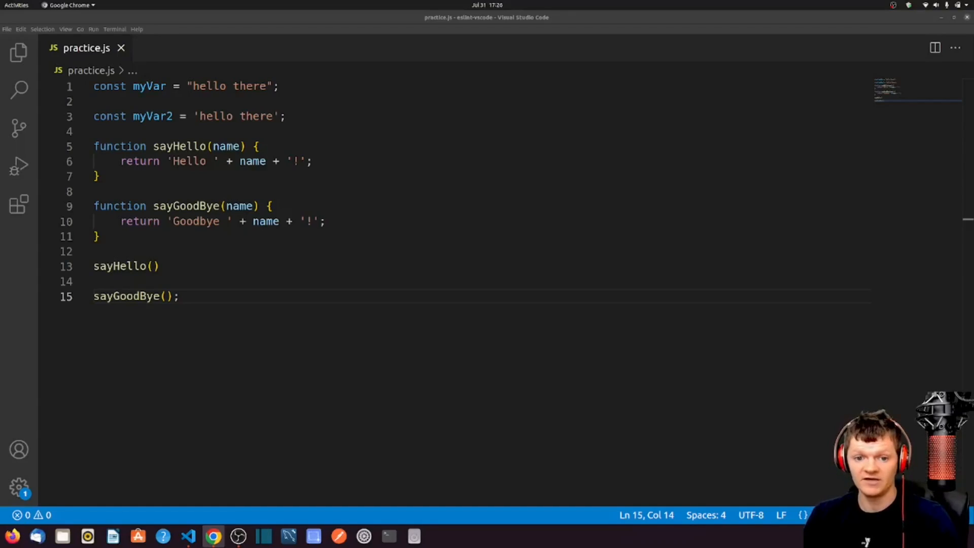
pyautogui.moveTo(219, 266)
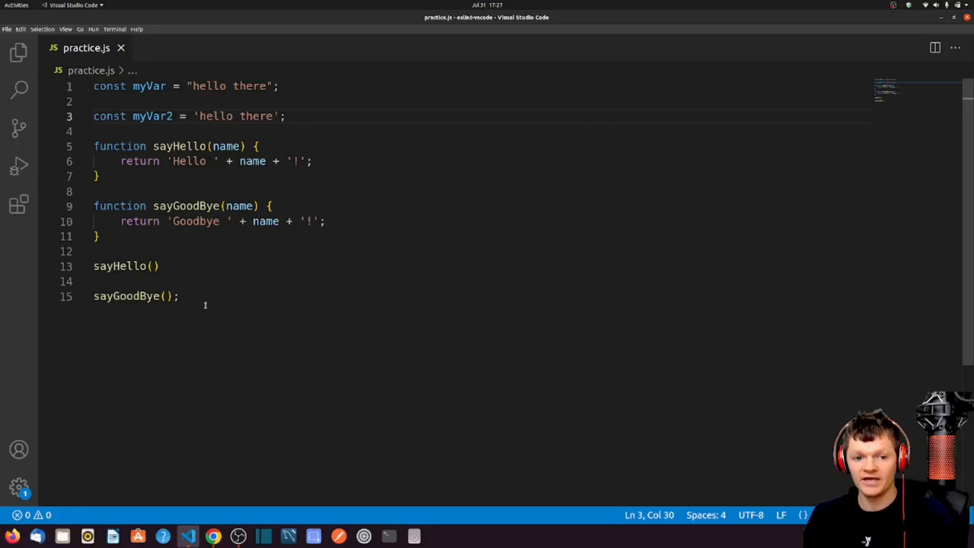
# - Show the eslint-vscode project files and open a terminal to run npm init -y
pyautogui.click(19, 52)
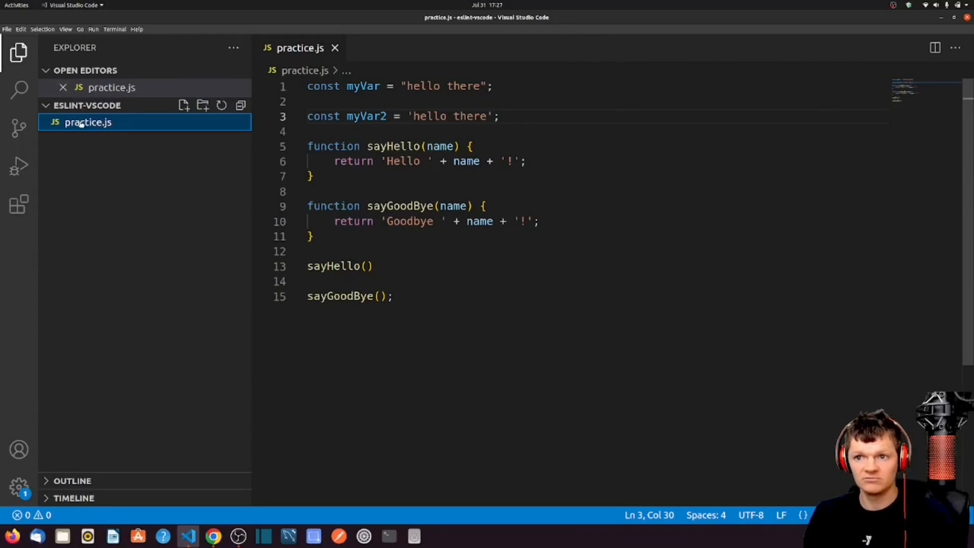
pyautogui.moveTo(87, 122)
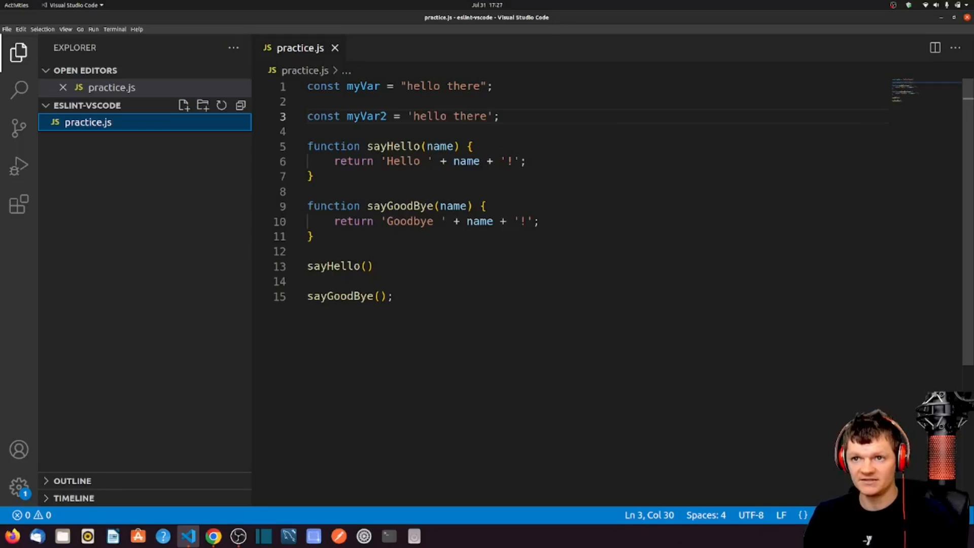
pyautogui.click(394, 296)
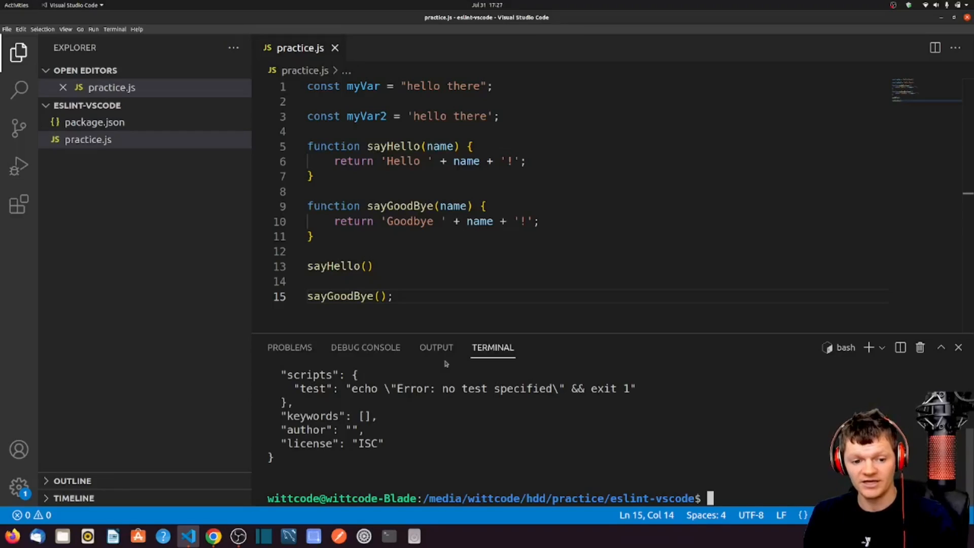
# - Open the generated package.json to see its default name, version and license
pyautogui.click(89, 139)
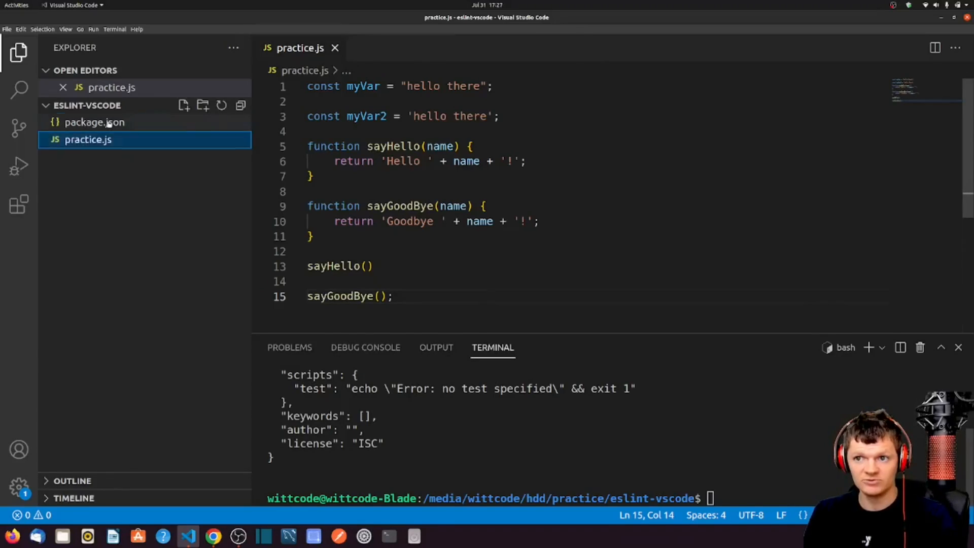
pyautogui.click(94, 123)
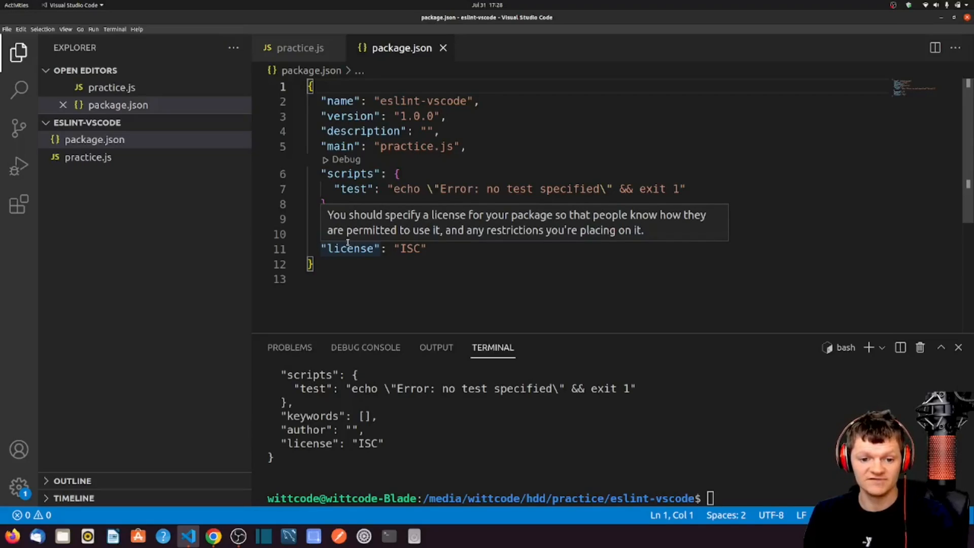
pyautogui.moveTo(389, 387)
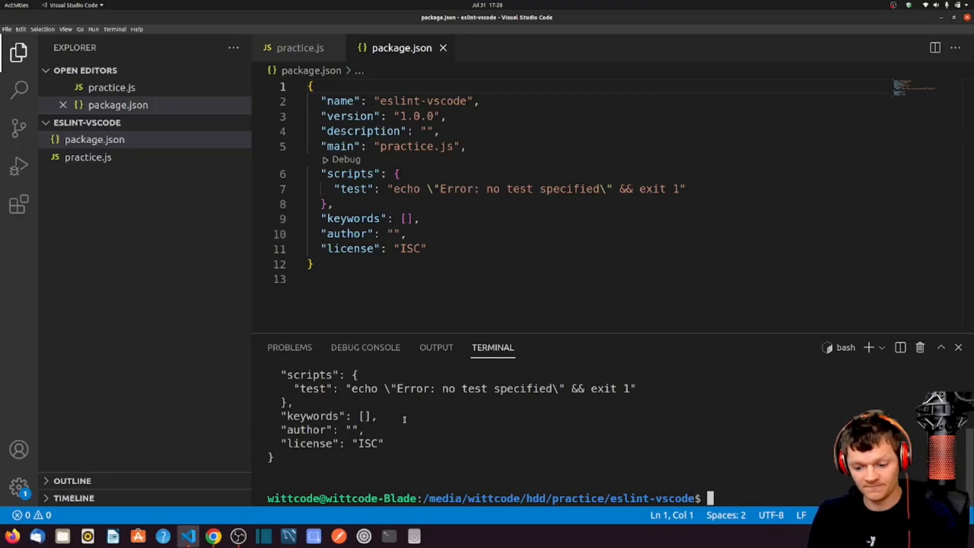
pyautogui.write('npm i eslin')
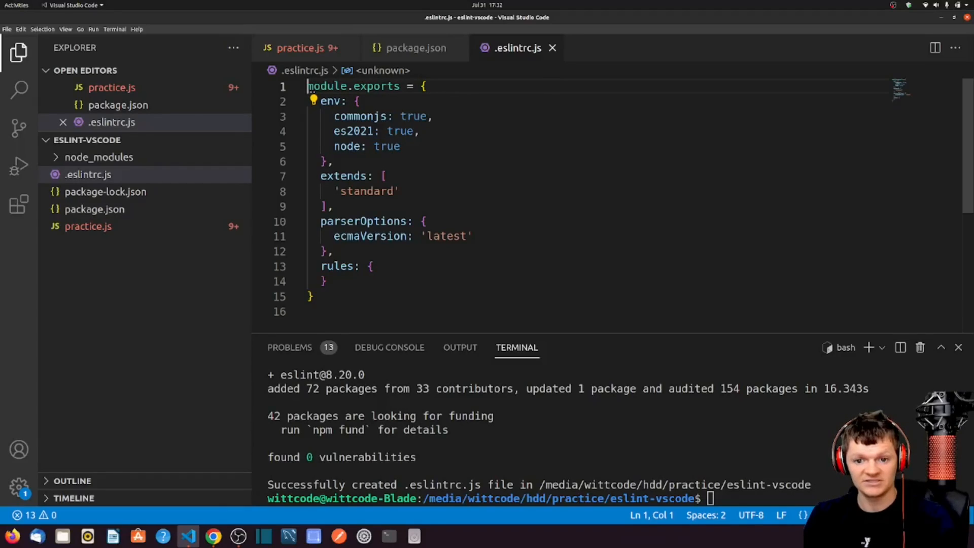
# - Return to package.json, now listing eslint, eslint-config-standard and plugin dev dependencies
pyautogui.click(414, 48)
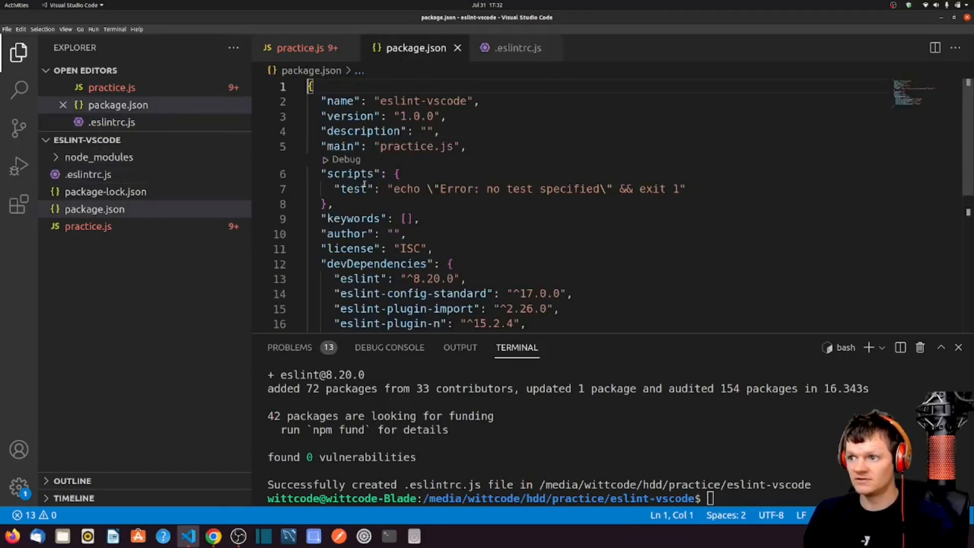
# - Rename the test script to "lint" running eslint ./, then clear the terminal
pyautogui.write('lint": "eslint ."')
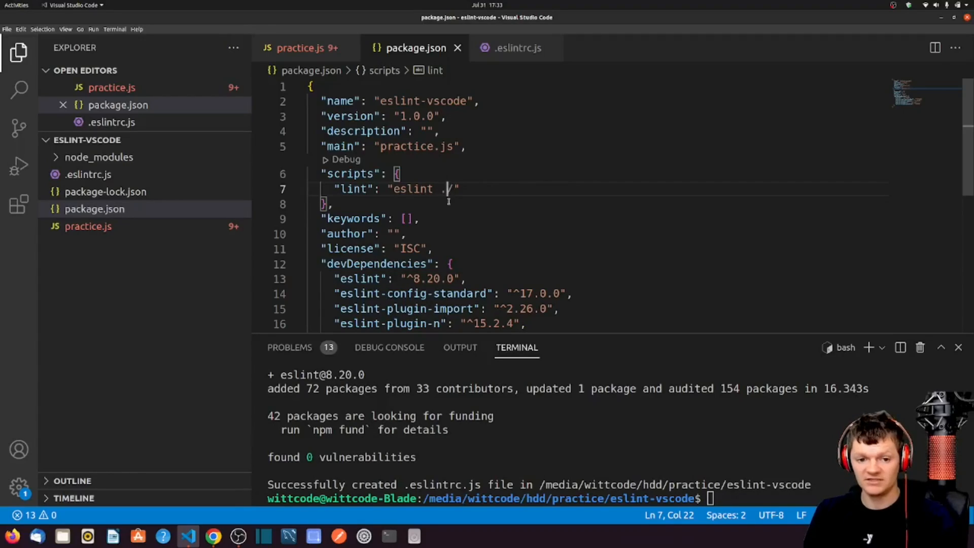
pyautogui.write('cl')
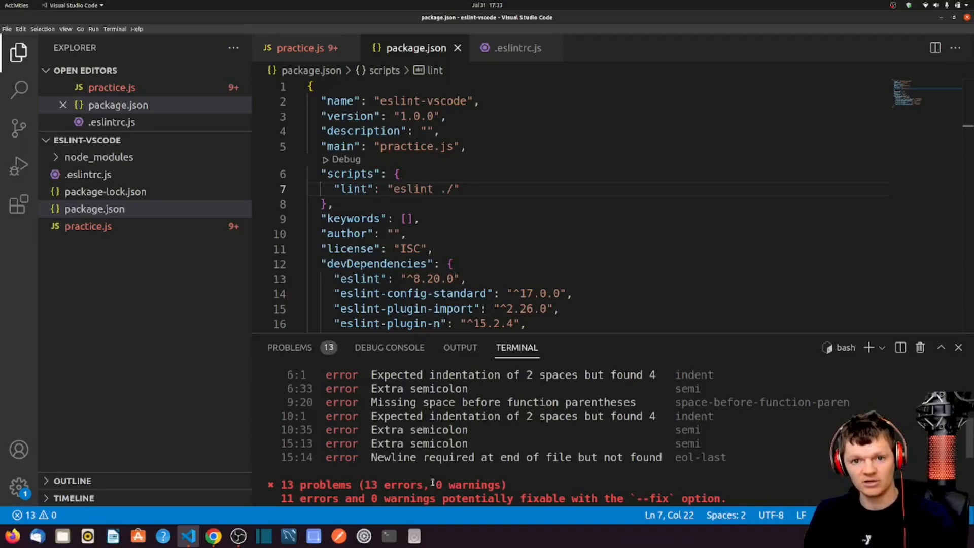
pyautogui.moveTo(413, 116)
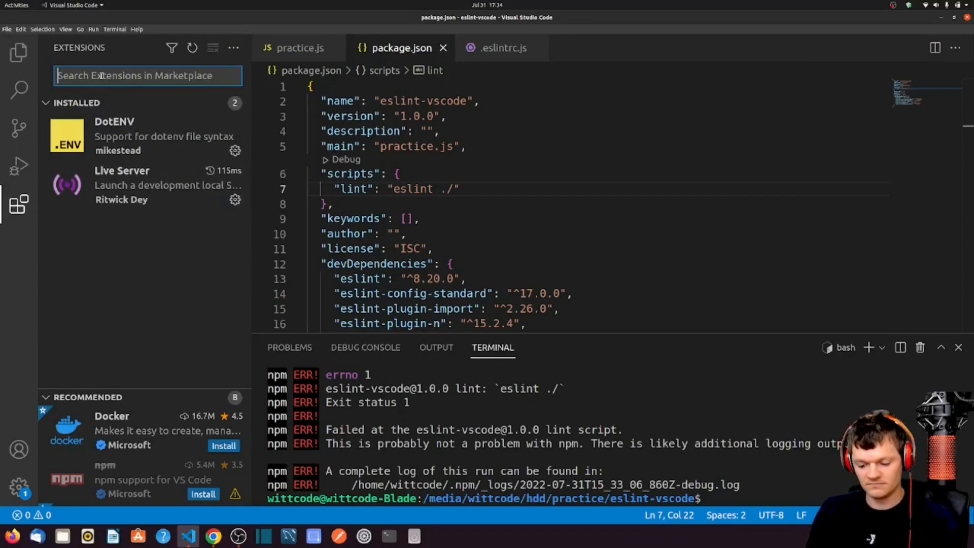
# - Search extensions for 'eslint' and install Microsoft's ESLint extension
pyautogui.write('eslint')
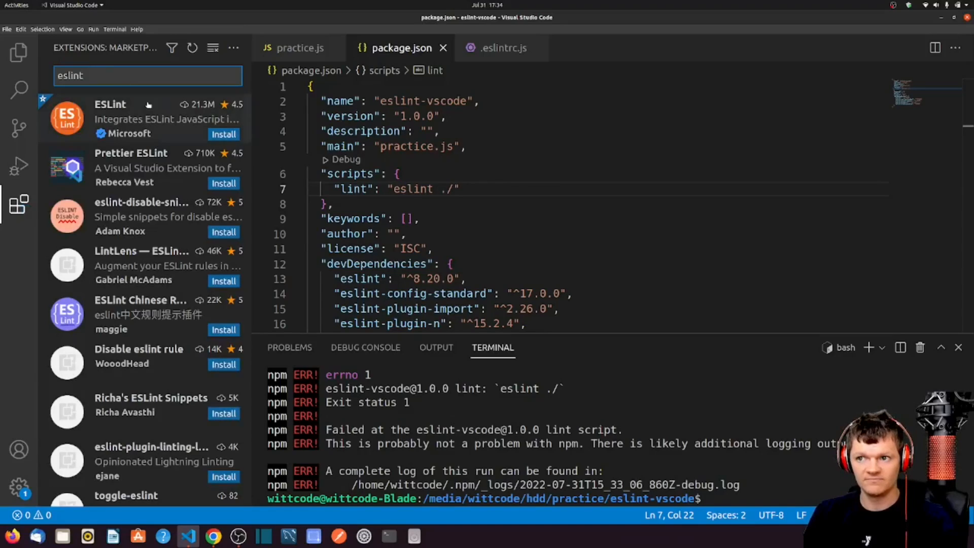
pyautogui.click(110, 105)
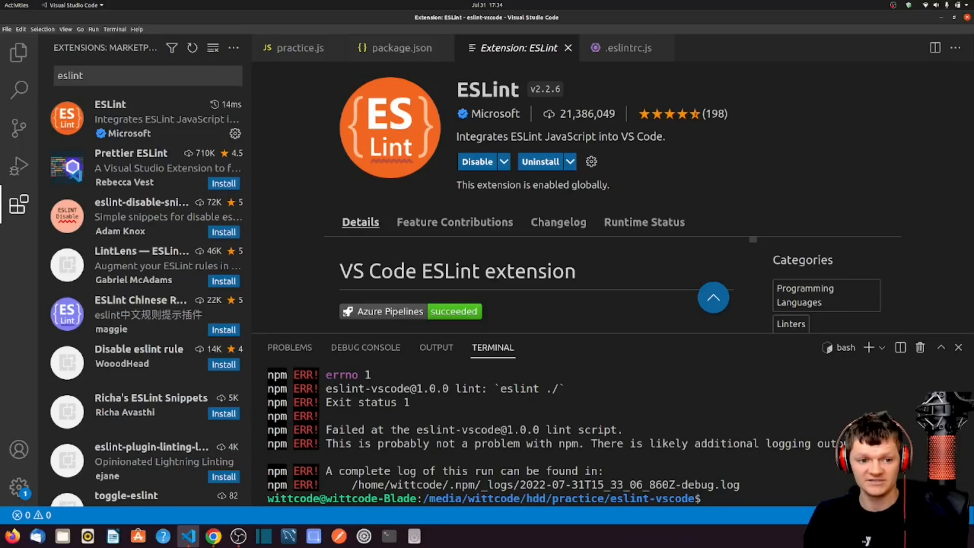
# - View practice.js's ESLint problems and delete the semicolon ending line 1
pyautogui.click(298, 48)
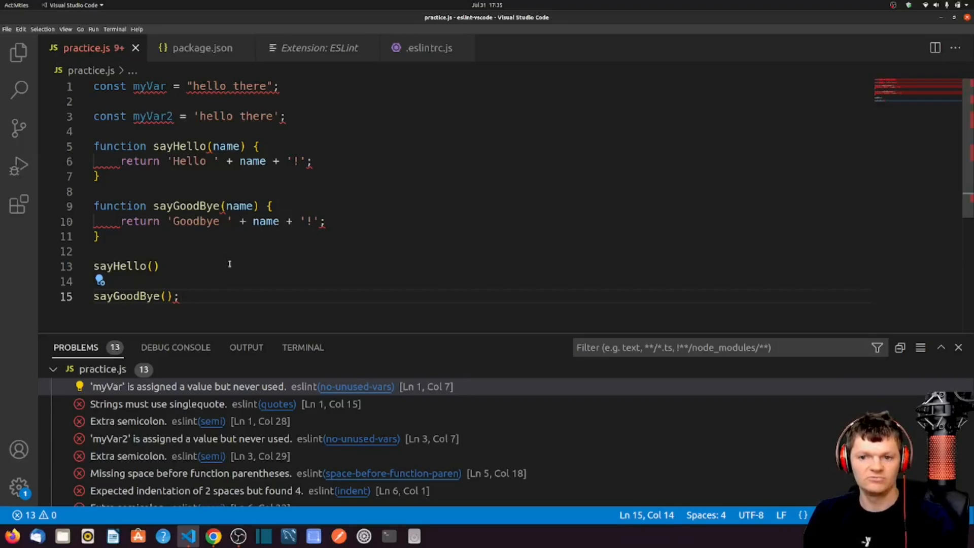
pyautogui.moveTo(233, 86)
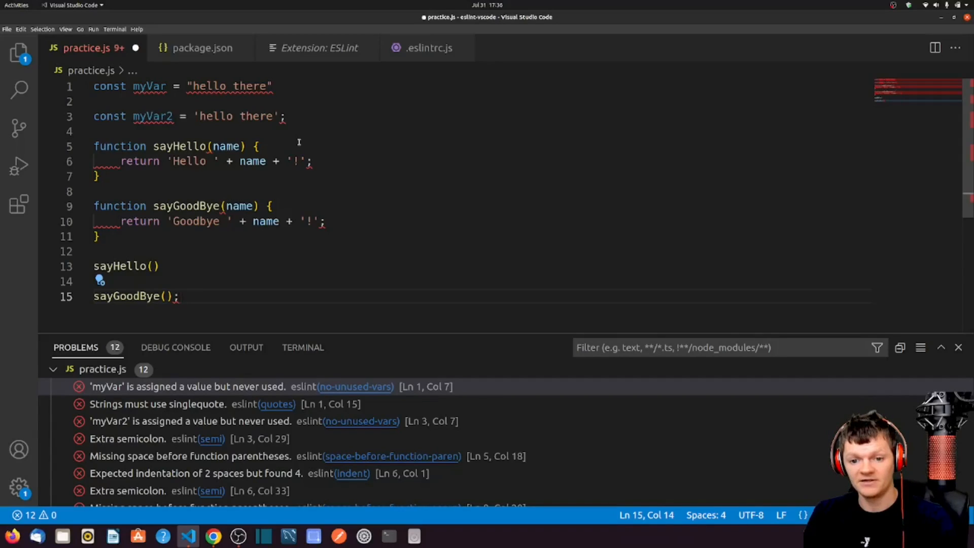
pyautogui.click(179, 296)
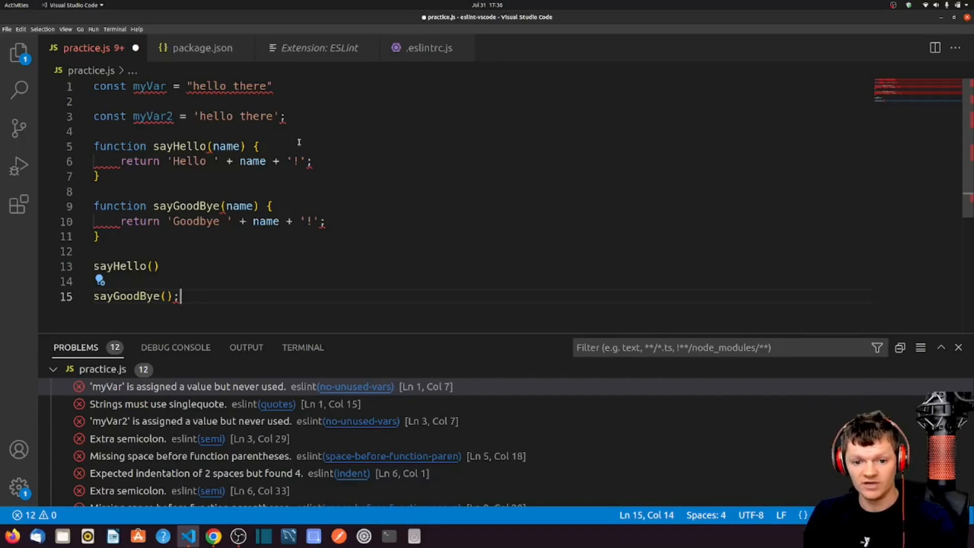
# - Use the Command Palette's 'preferences open' search to open Workspace Settings (JSON)
pyautogui.click(64, 29)
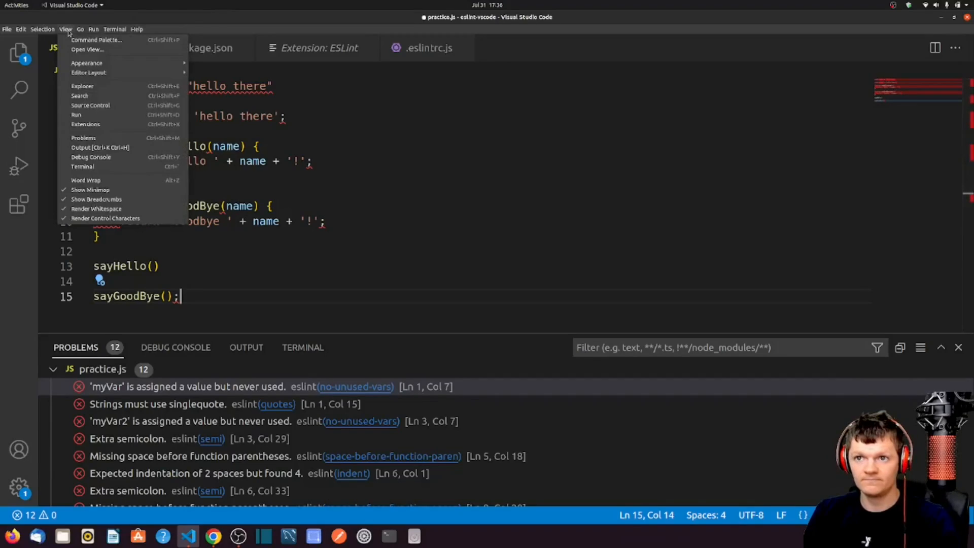
pyautogui.click(96, 40)
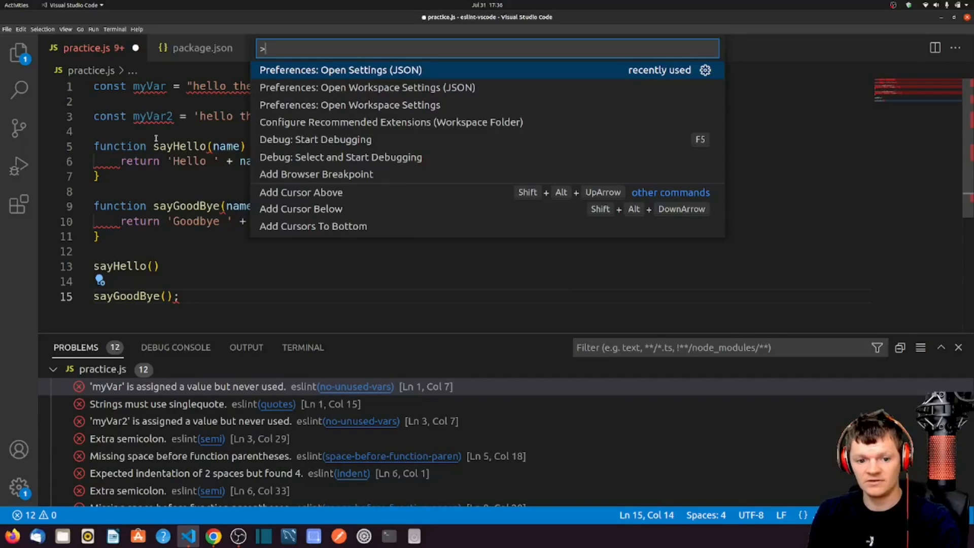
pyautogui.write('preferences open')
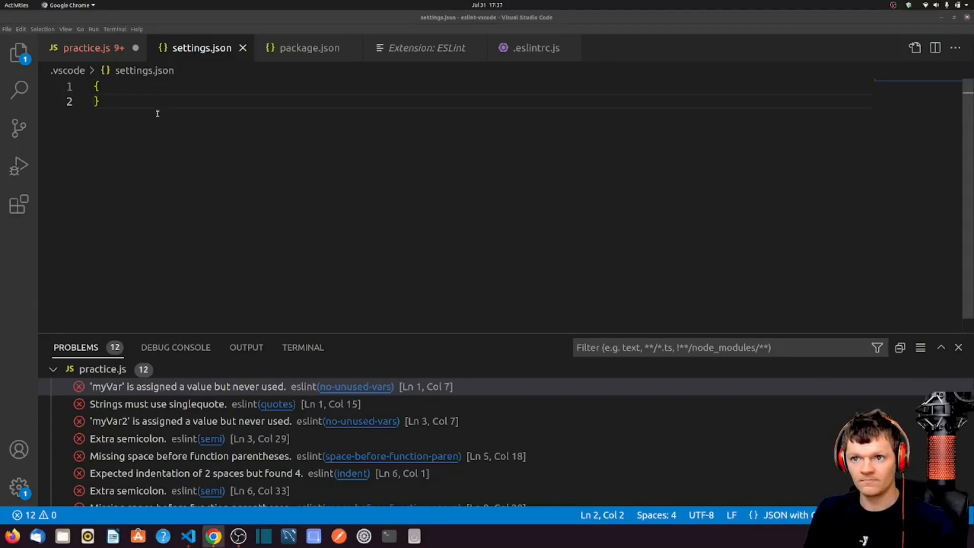
# - Add "editor.codeActionsOnSave" with source.fixAll.eslint true, then return to practice.js
pyautogui.write('"editor.codeActionsOnSave": {')
pyautogui.write('"source.fixAll.eslint": true')
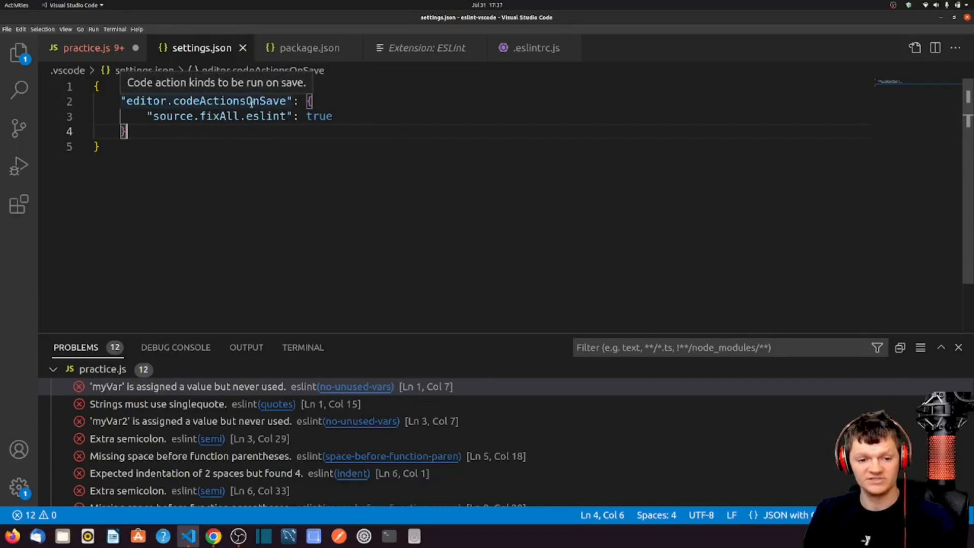
pyautogui.click(87, 47)
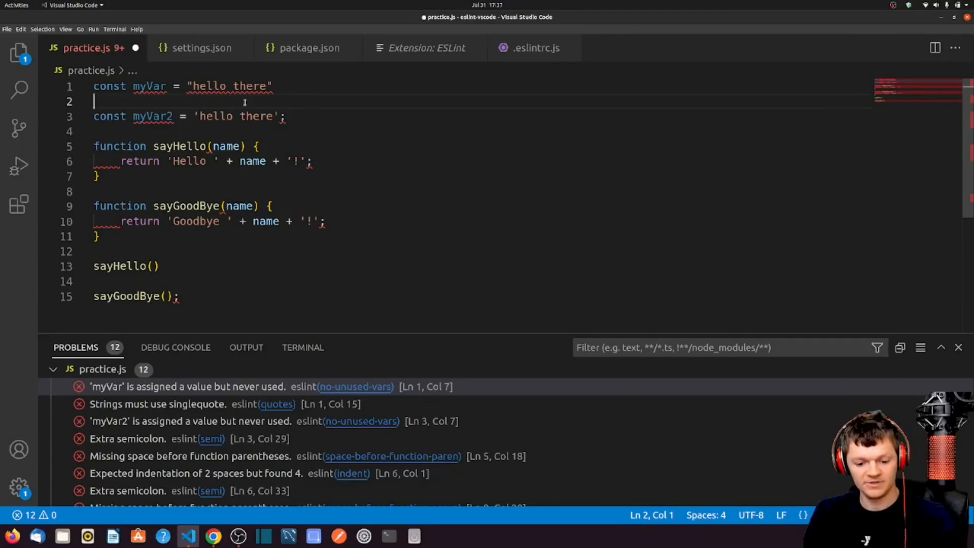
# - Save practice.js to auto-fix style errors, then disable no-unused-vars for myVar
pyautogui.press('ctrl+s')
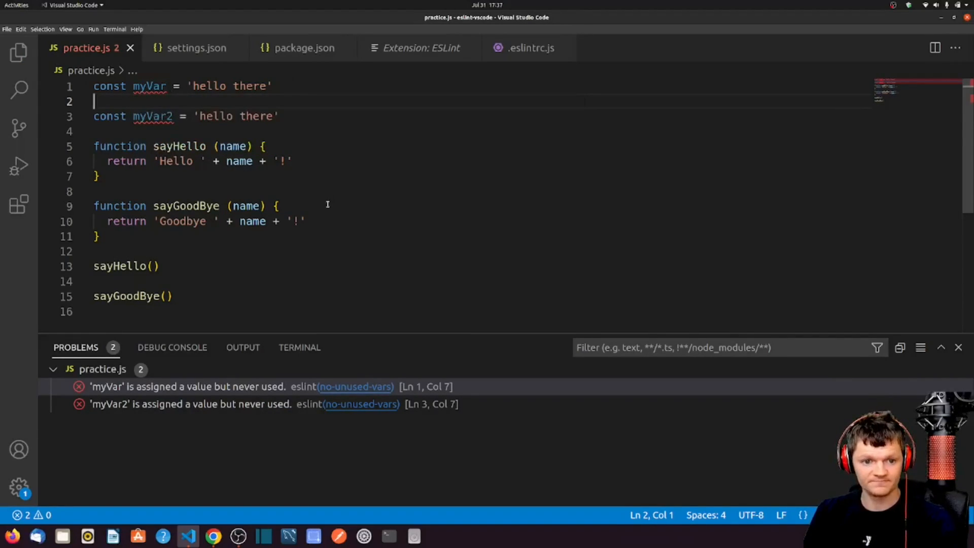
pyautogui.moveTo(149, 86)
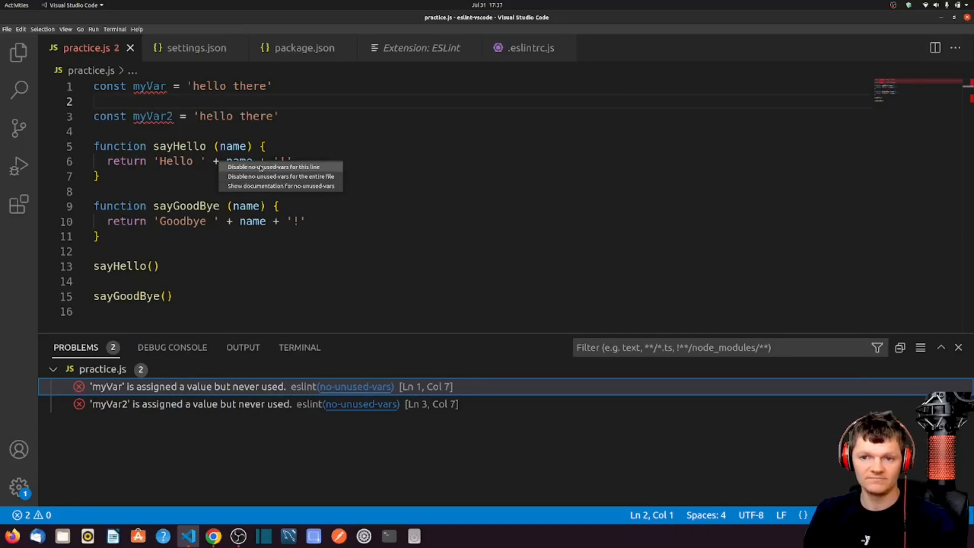
pyautogui.click(273, 167)
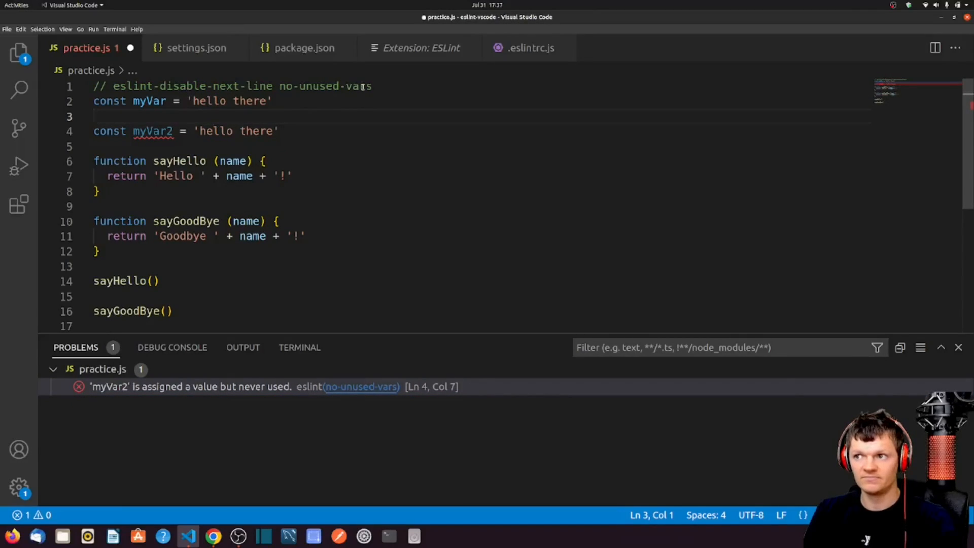